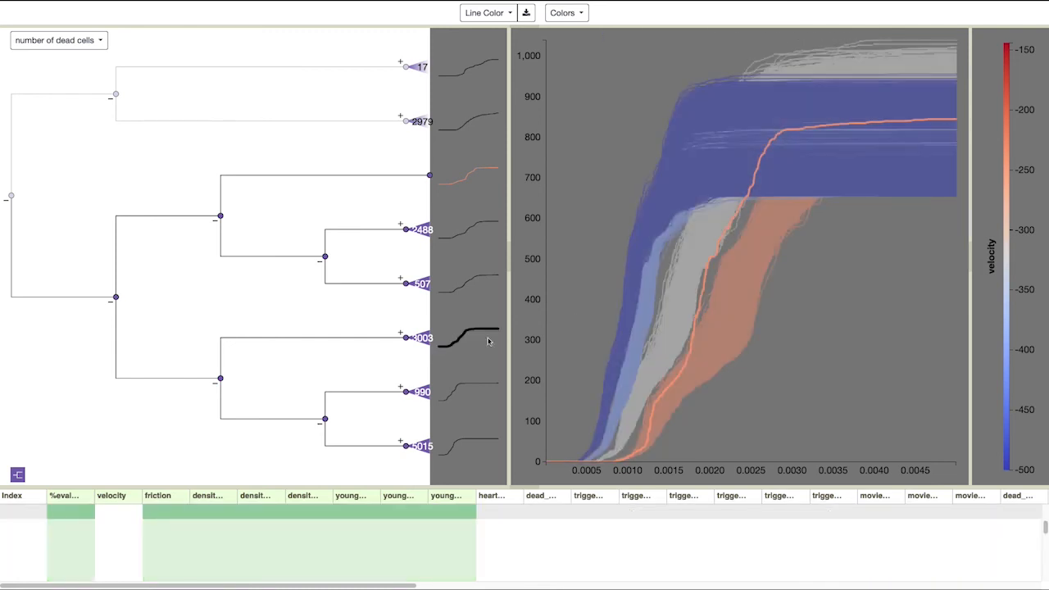
Step: Pin videos for four selected simulations onto the velocity-colored parameter space scatterplot
{"action": "left_click", "coordinate": [403, 337]}
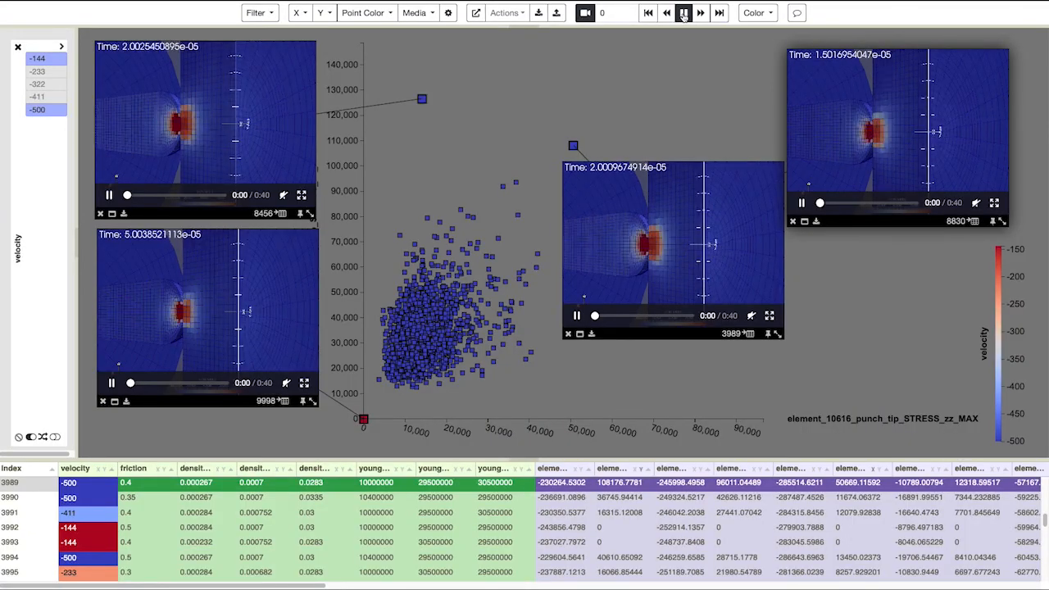
Step: Step the four pinned simulation videos forward together with the synchronized play control
{"action": "left_click", "coordinate": [684, 13]}
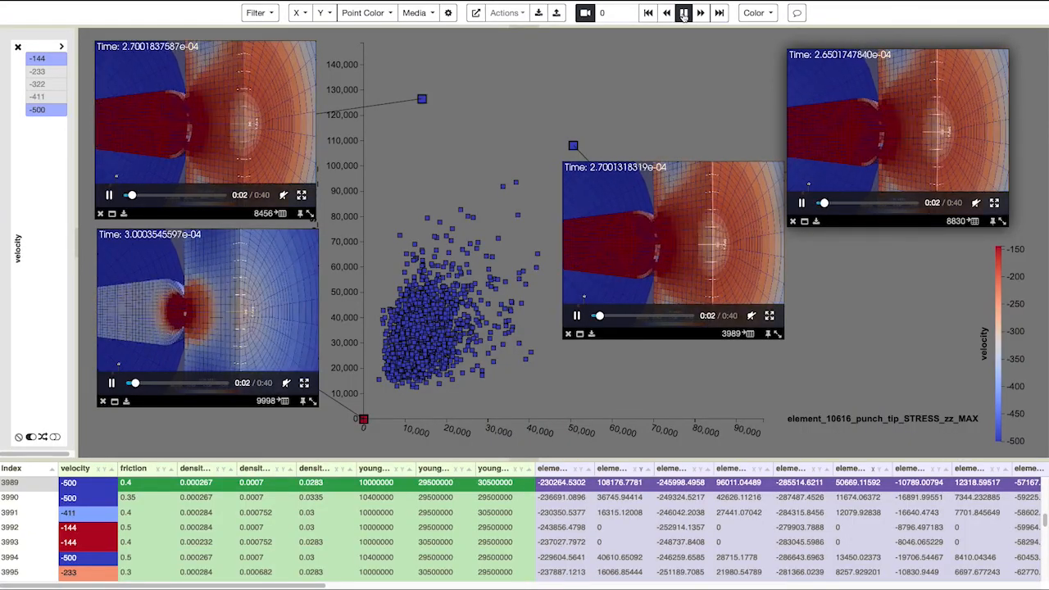
{"action": "left_click", "coordinate": [684, 12]}
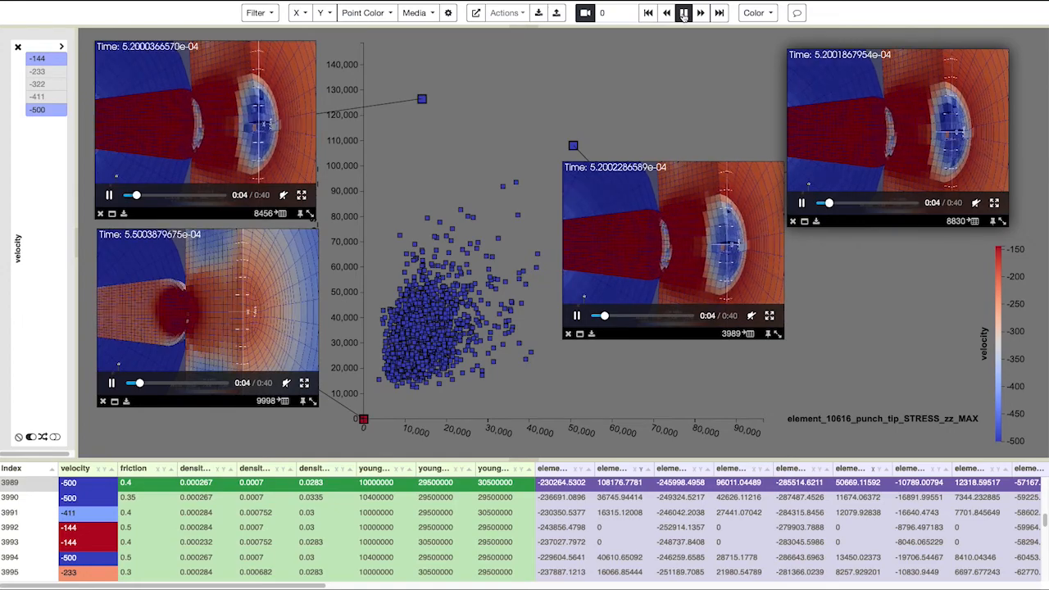
{"action": "left_click", "coordinate": [684, 13]}
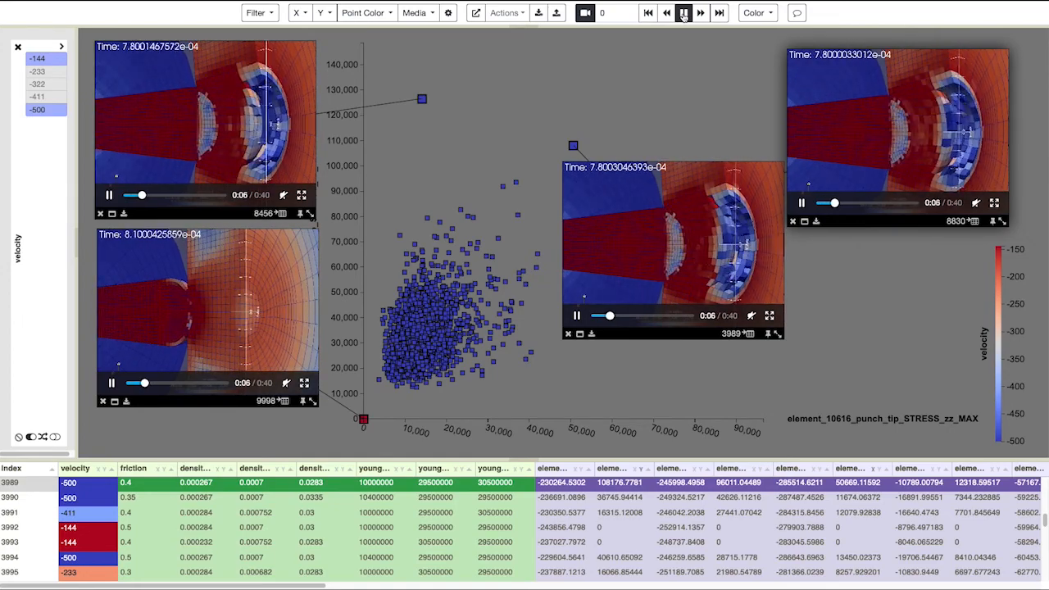
{"action": "left_click", "coordinate": [682, 13]}
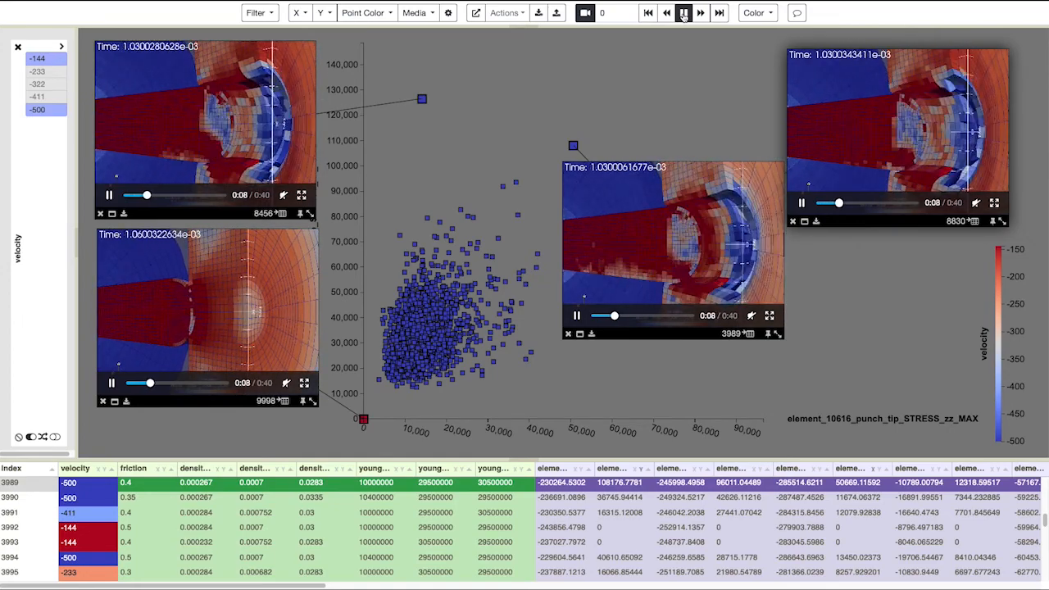
{"action": "left_click", "coordinate": [683, 12]}
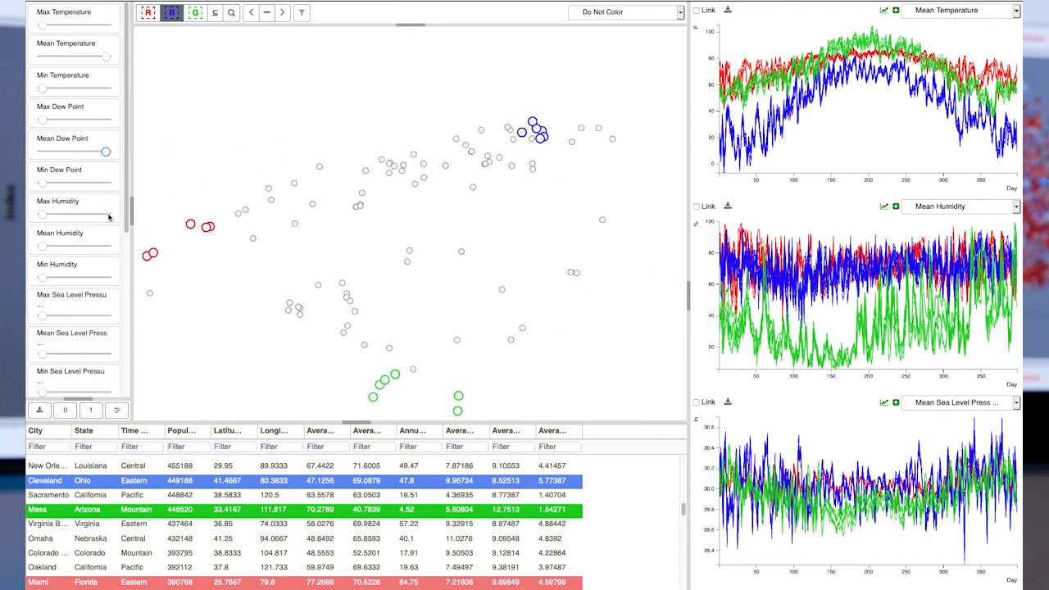
{"action": "mouse_move", "coordinate": [106, 250]}
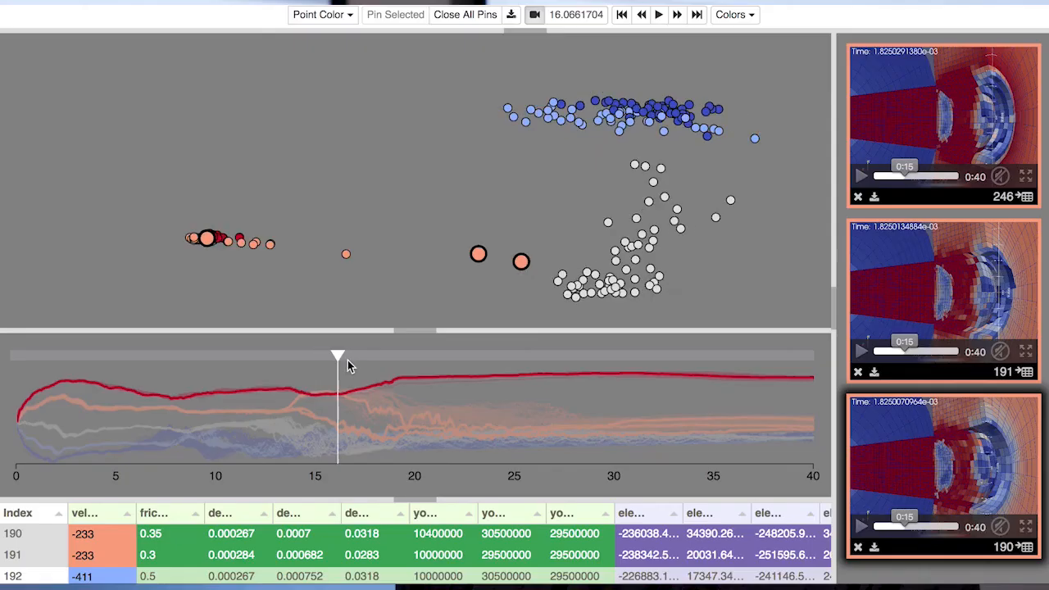
Step: Drag the trajectory time marker from about 16 to about 22
{"action": "left_click_drag", "start_coordinate": [339, 355], "coordinate": [433, 355]}
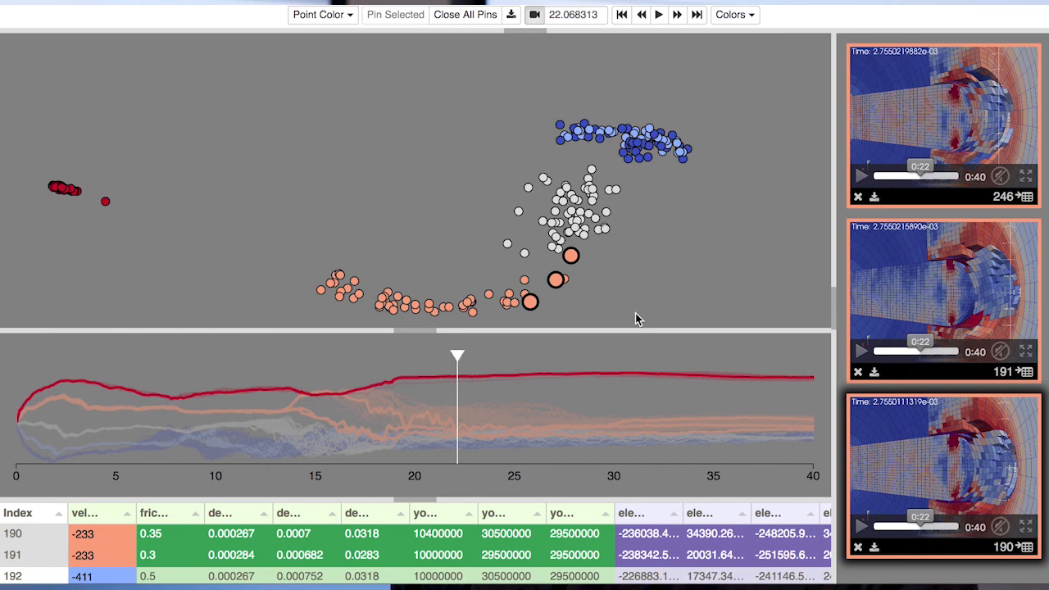
{"action": "mouse_move", "coordinate": [143, 254]}
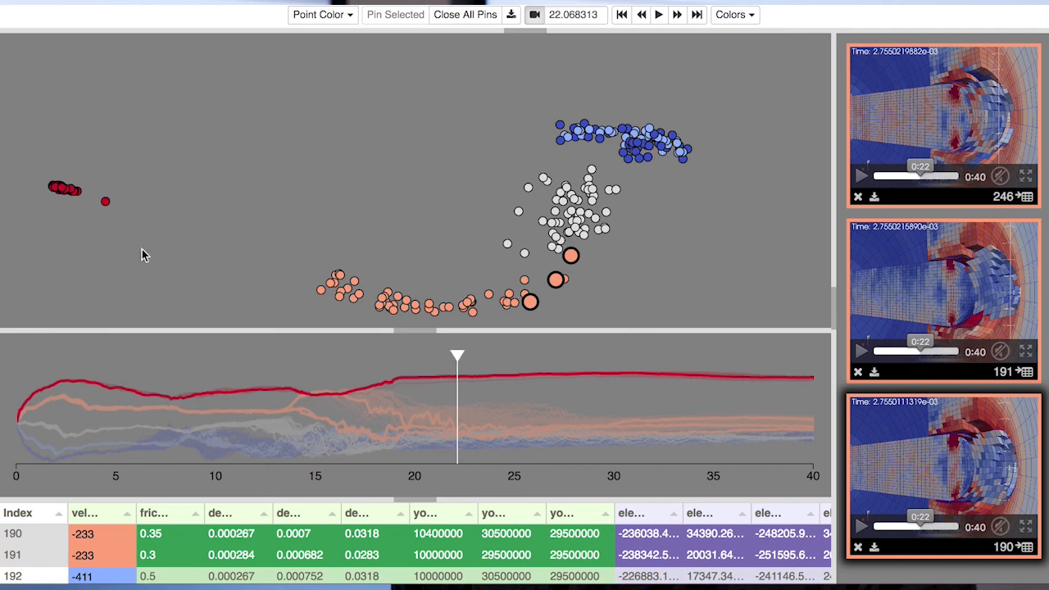